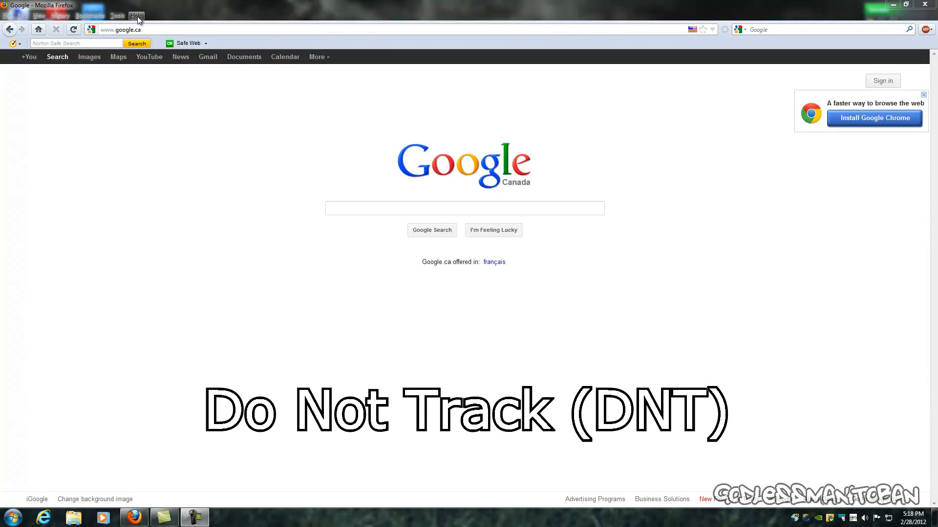
# Check the Firefox version, then enable 'Tell websites I do not want to be tracked' and save
pyautogui.click(137, 14)
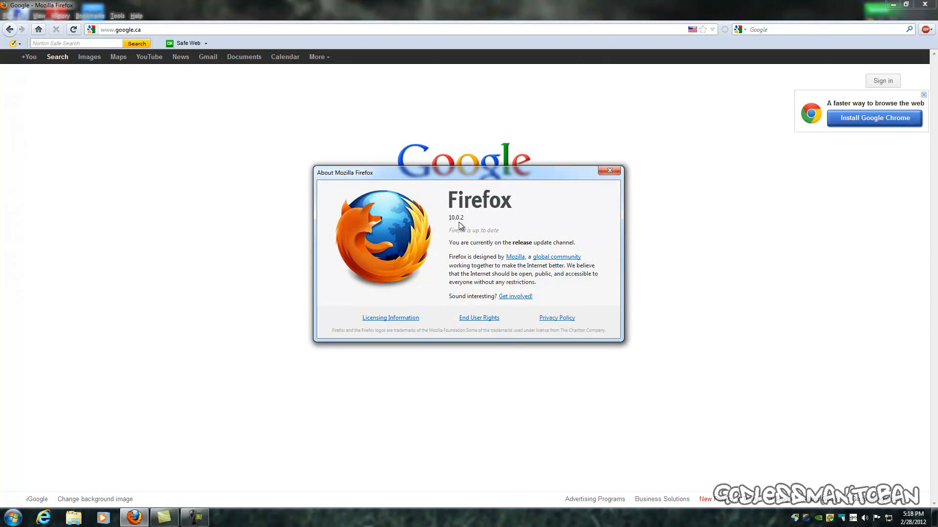
pyautogui.moveTo(610, 170)
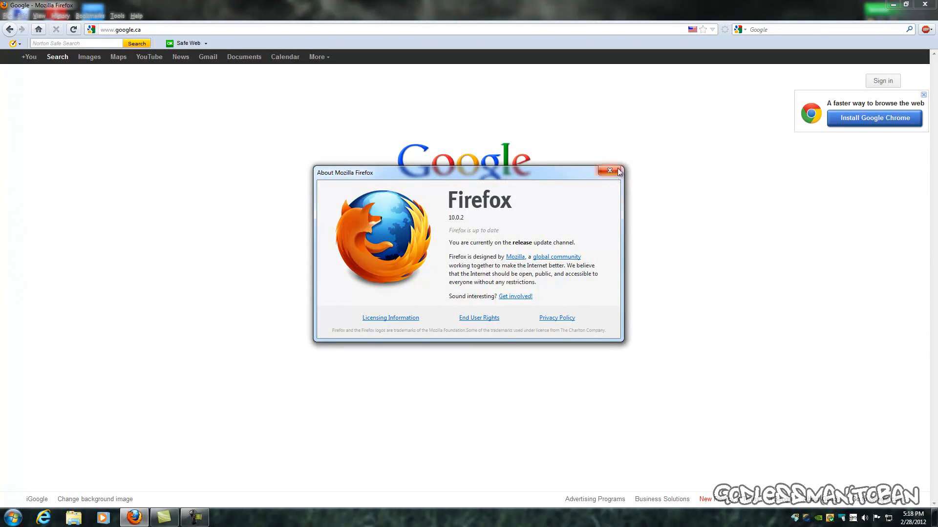
pyautogui.click(608, 170)
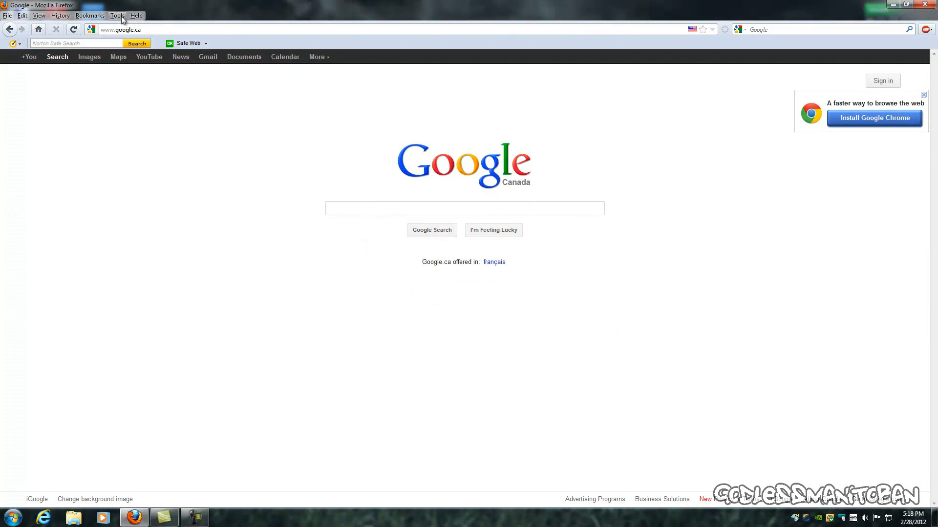
pyautogui.click(116, 15)
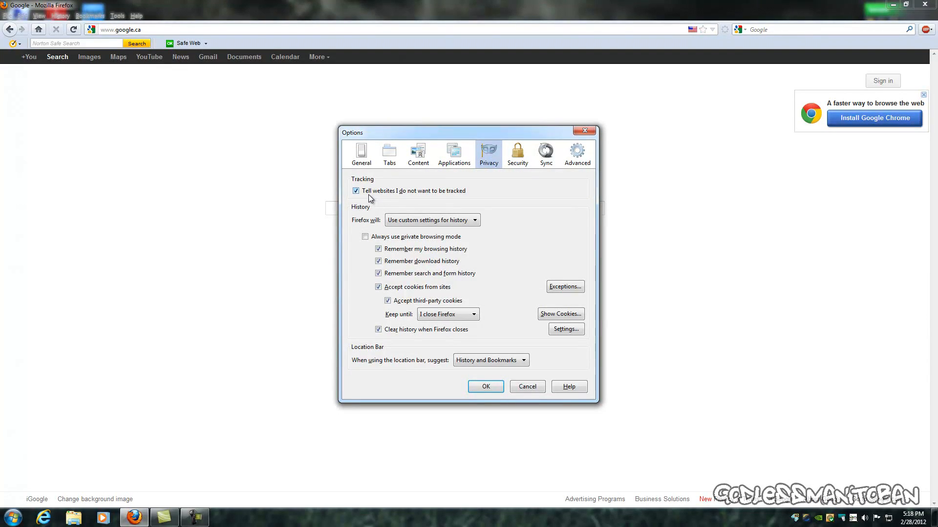
pyautogui.moveTo(410, 198)
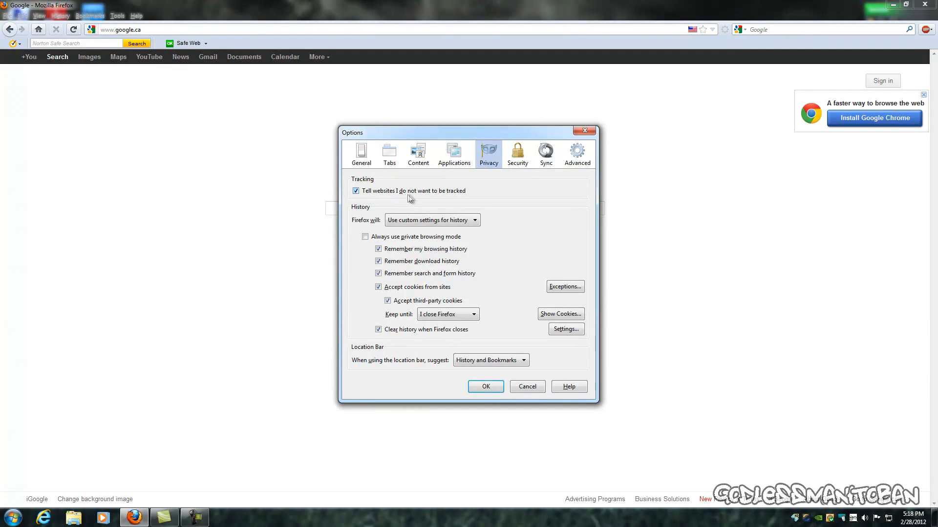
pyautogui.moveTo(454, 198)
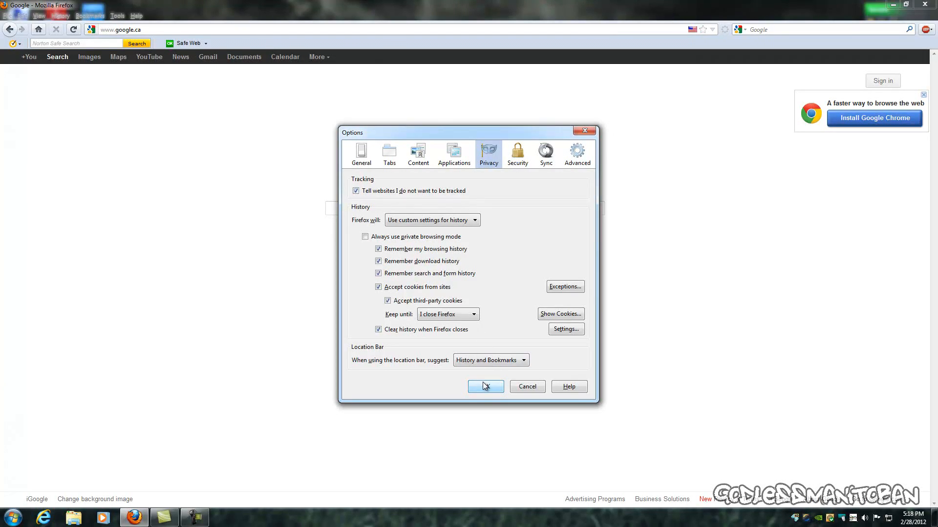
pyautogui.click(485, 387)
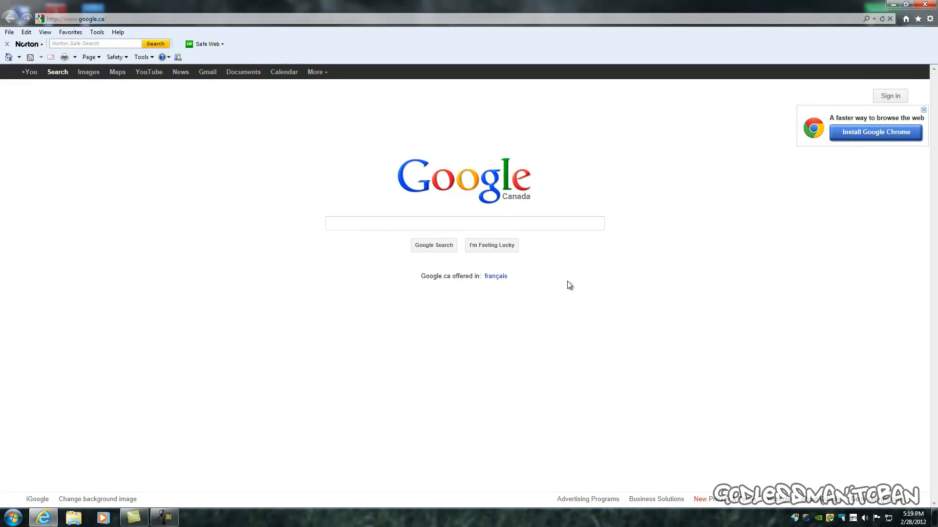
pyautogui.moveTo(388, 254)
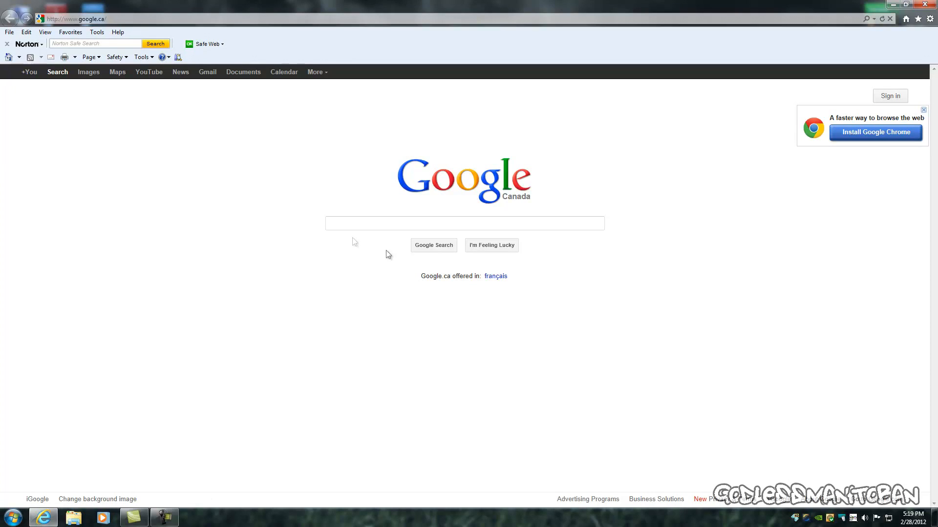
pyautogui.moveTo(152, 95)
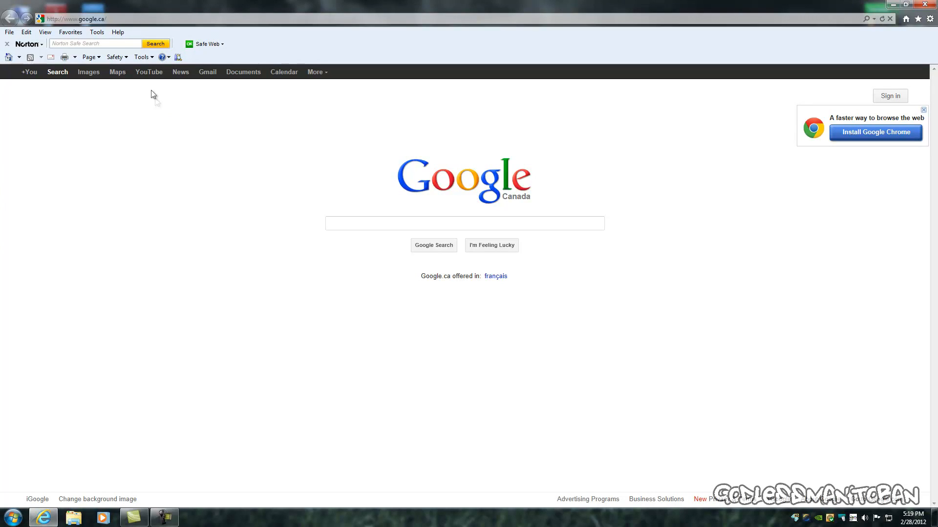
# Show the Tracking Protection entries in Internet Explorer's Manage add-ons window
pyautogui.click(143, 56)
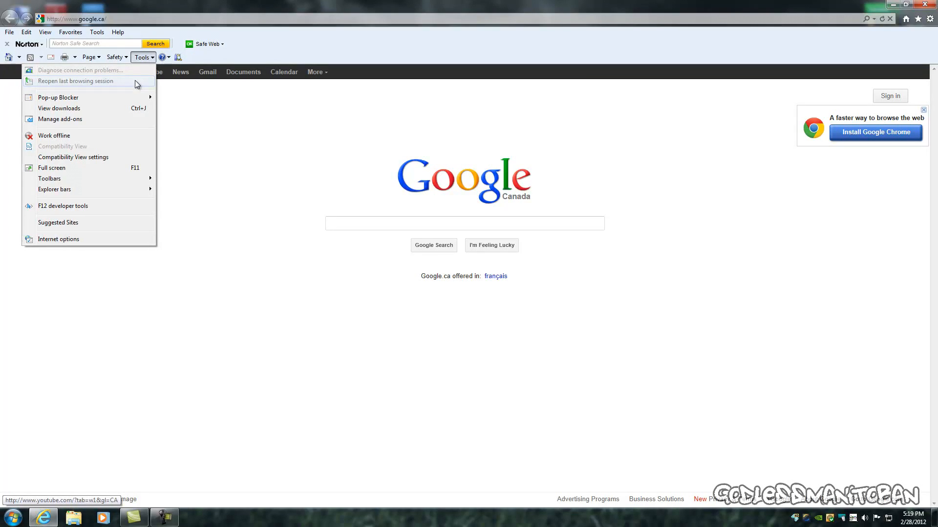
pyautogui.moveTo(126, 119)
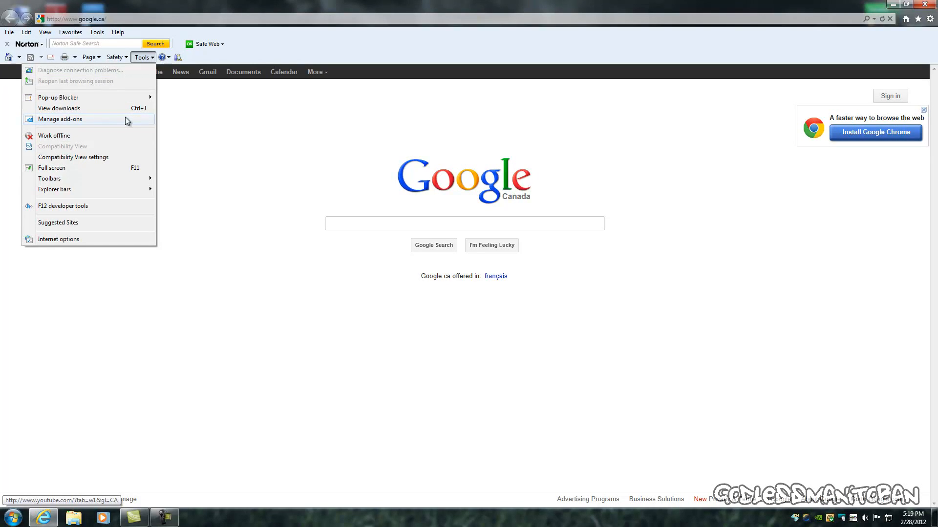
pyautogui.click(60, 119)
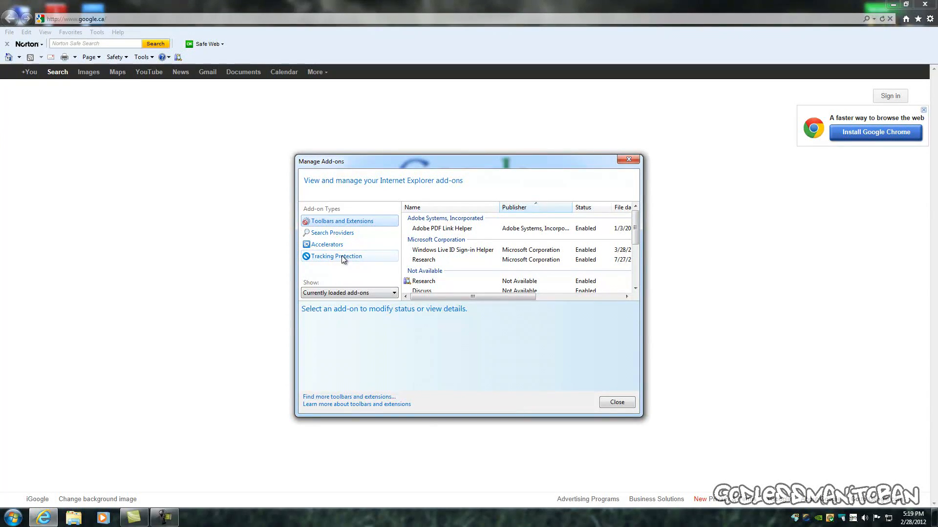
pyautogui.click(336, 256)
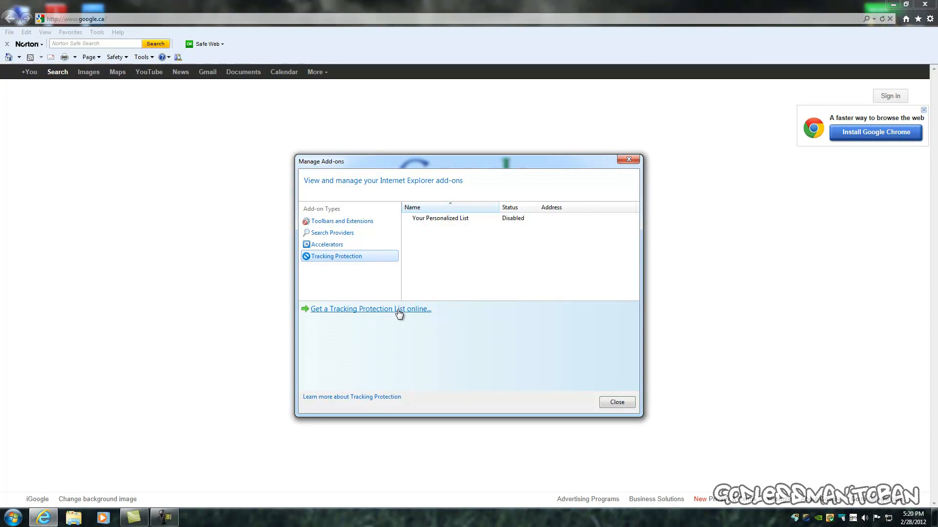
# Add the EasyPrivacy Tracking Protection List from the online gallery and confirm
pyautogui.click(369, 308)
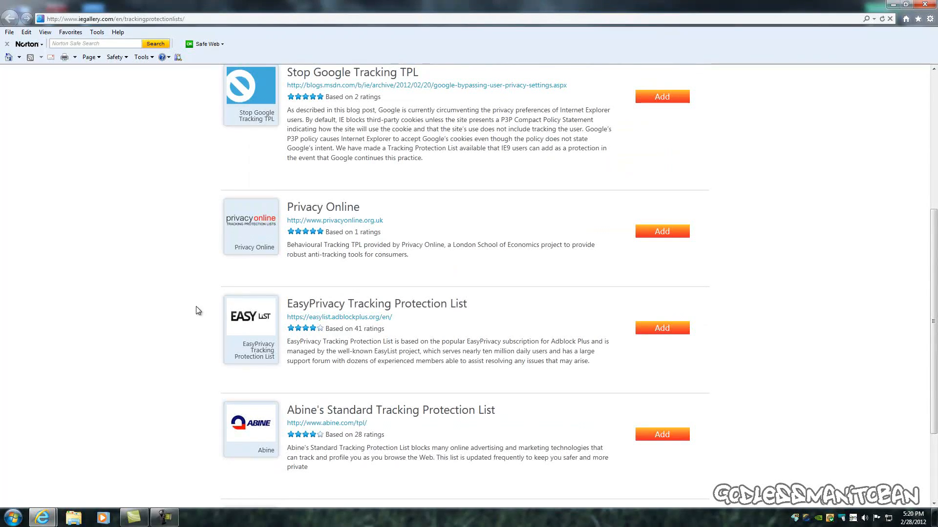
pyautogui.scroll(-3)
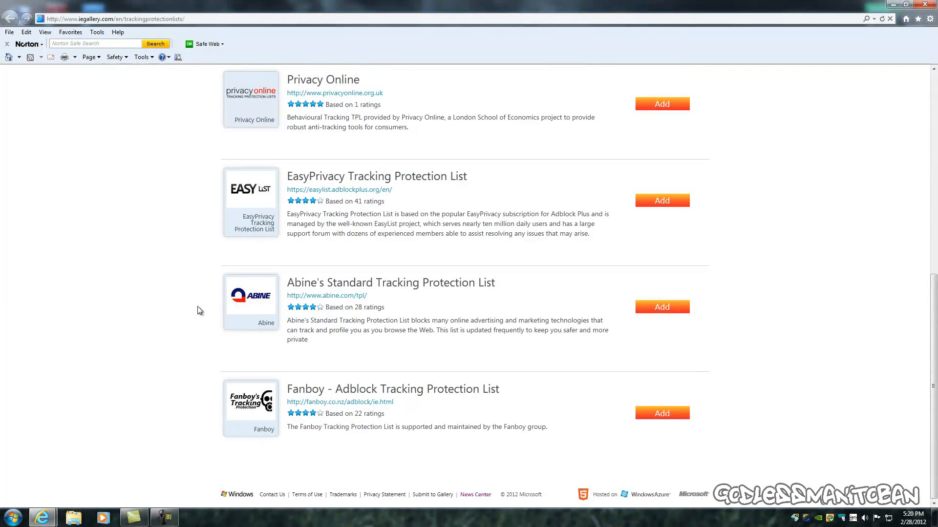
pyautogui.moveTo(662, 200)
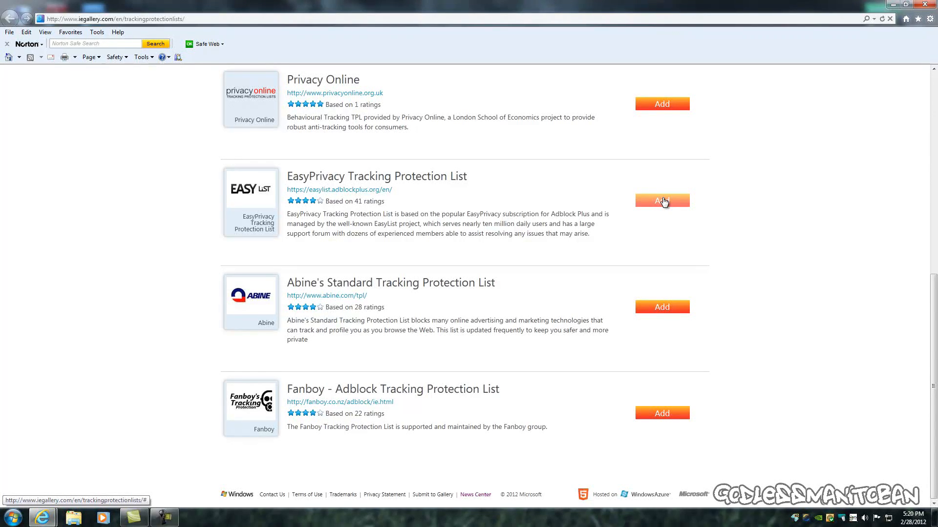
pyautogui.click(661, 200)
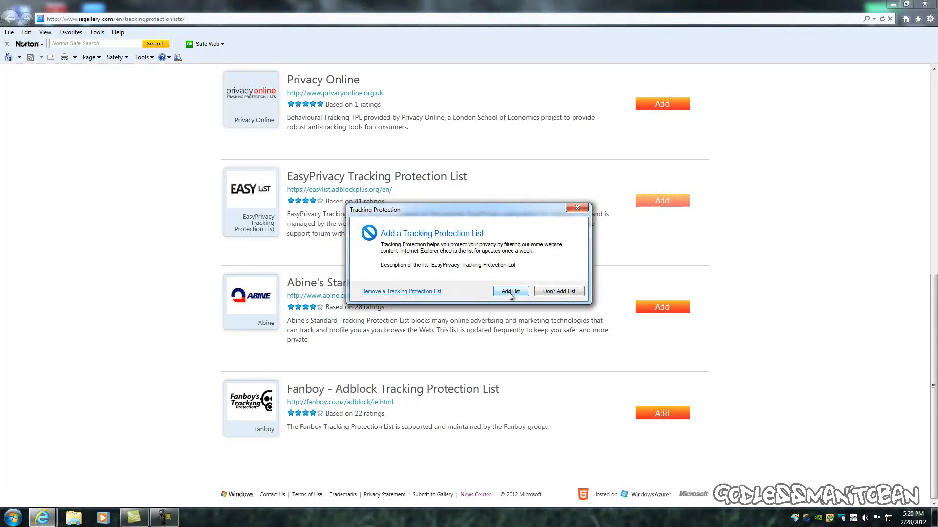
pyautogui.click(510, 292)
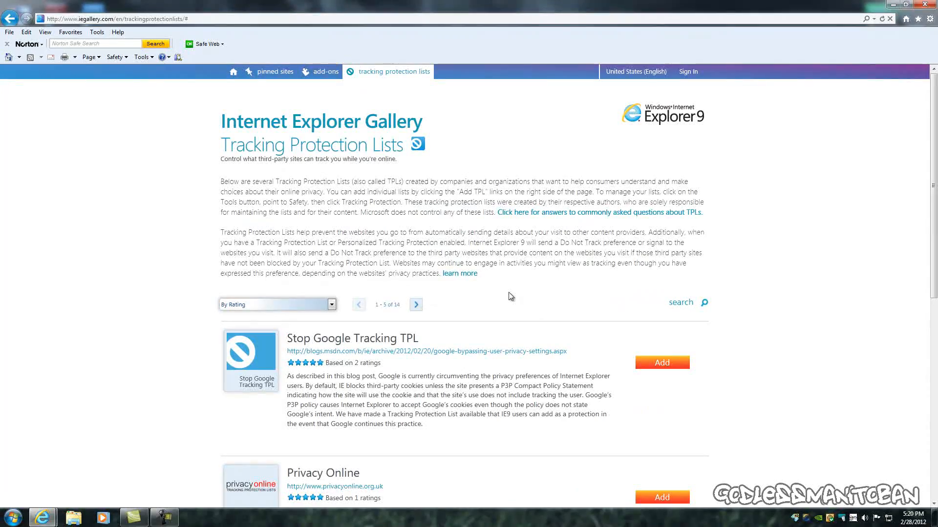
pyautogui.moveTo(802, 153)
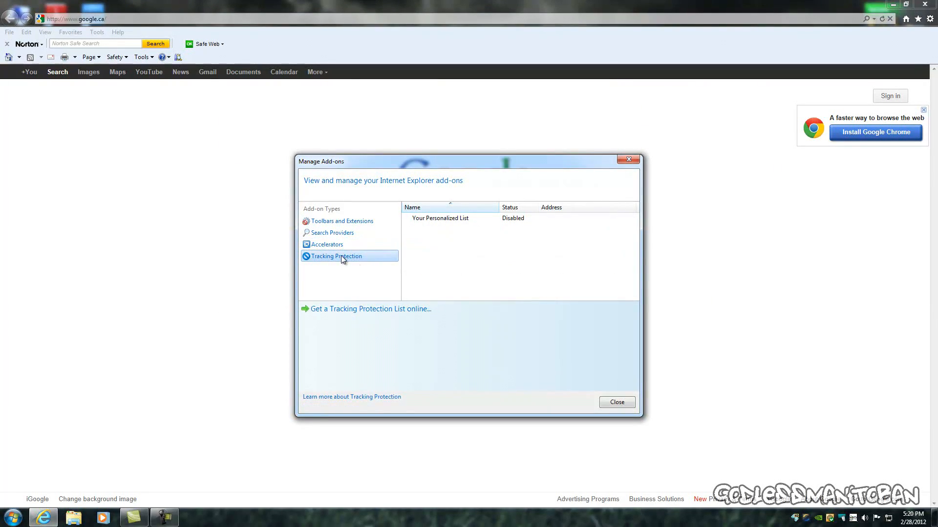
# Reopen Manage add-ons to confirm the EasyPrivacy list shows as Enabled under Tracking Protection
pyautogui.click(616, 401)
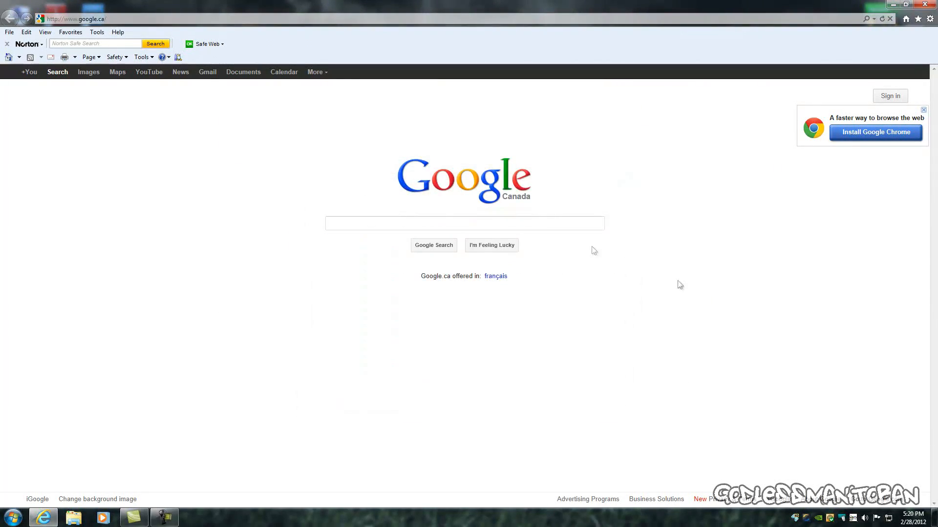
pyautogui.click(142, 56)
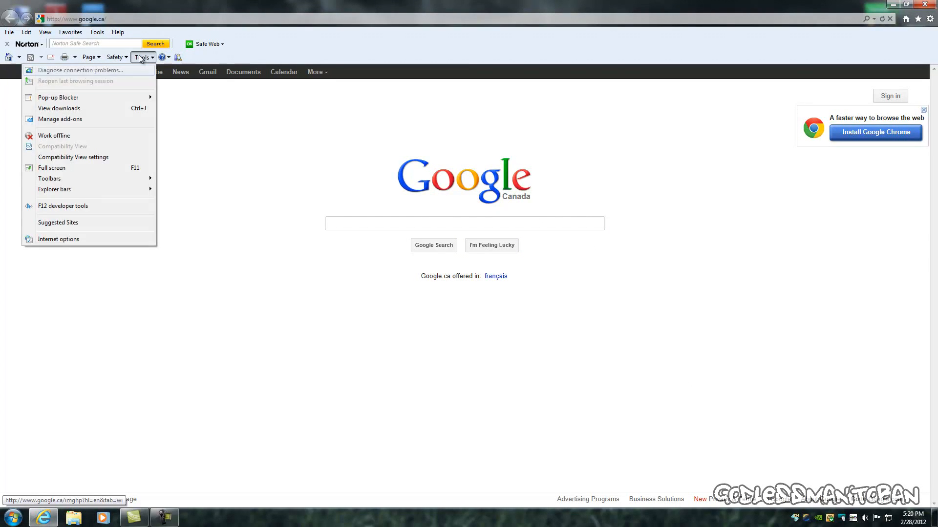
pyautogui.click(60, 119)
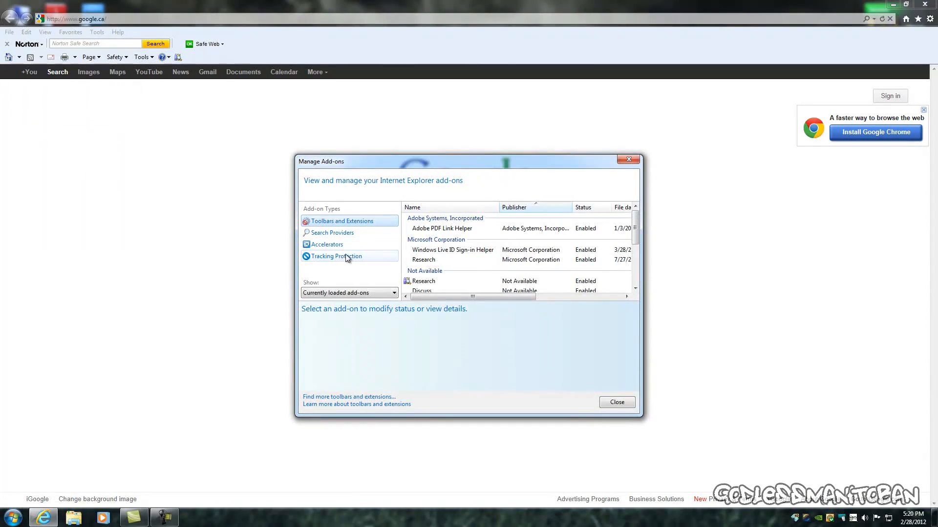
pyautogui.click(336, 256)
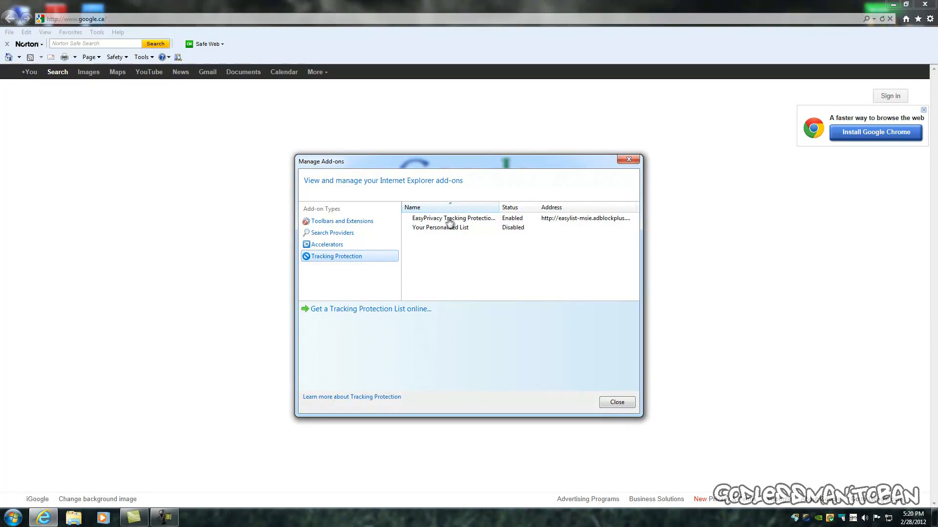
pyautogui.moveTo(442, 225)
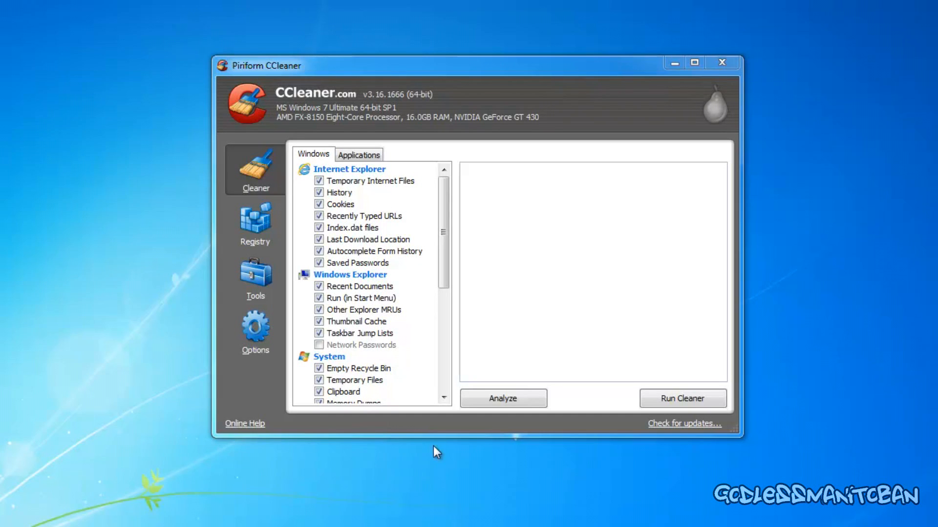
pyautogui.moveTo(285, 100)
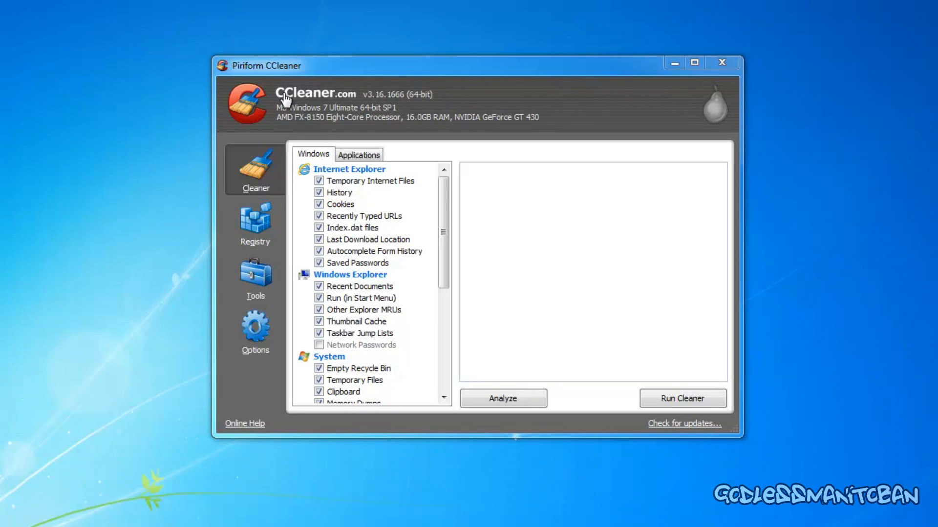
pyautogui.moveTo(247, 72)
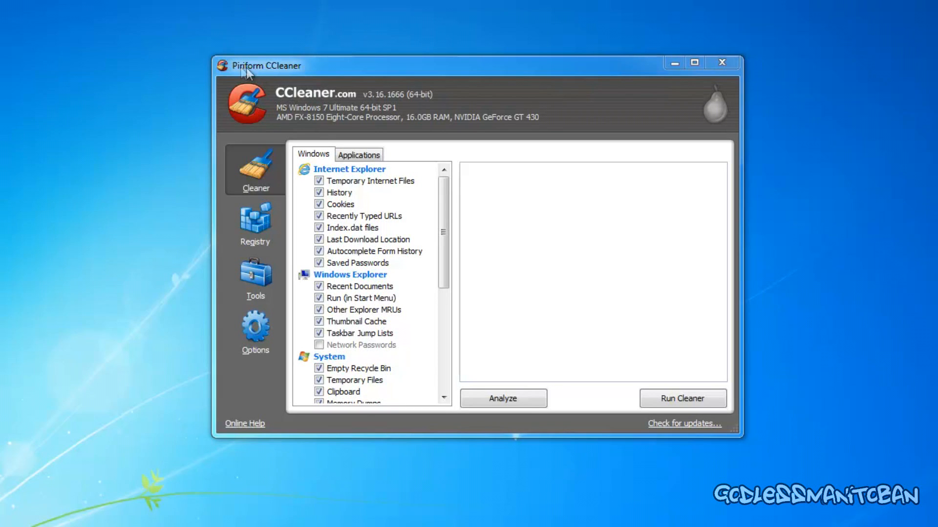
pyautogui.moveTo(324, 106)
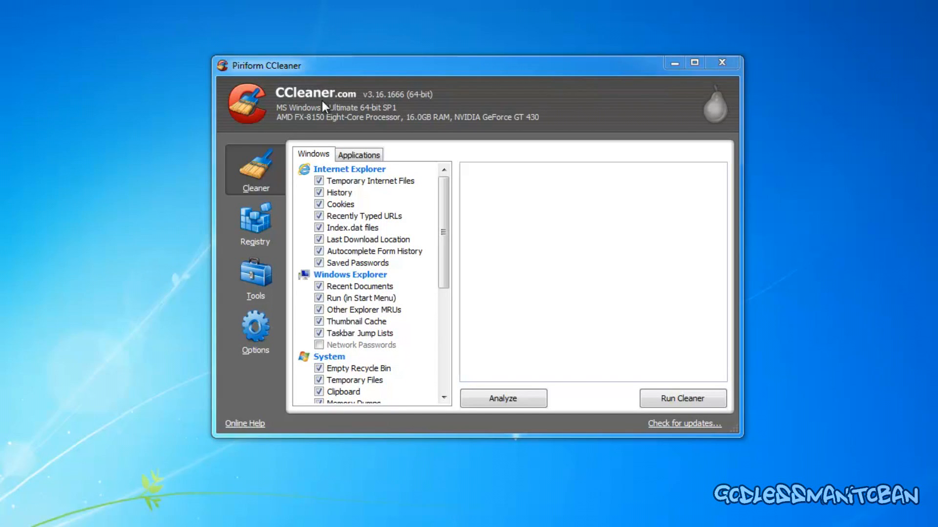
pyautogui.moveTo(372, 194)
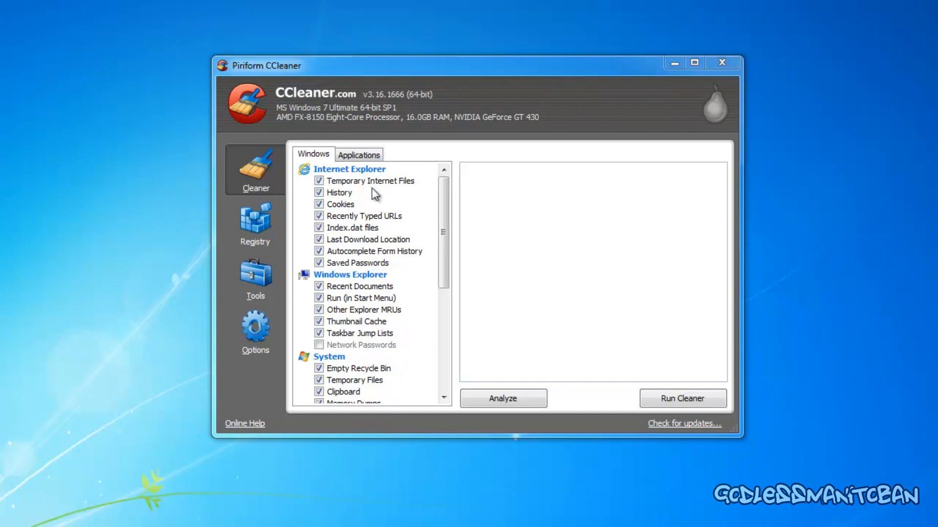
pyautogui.moveTo(347, 192)
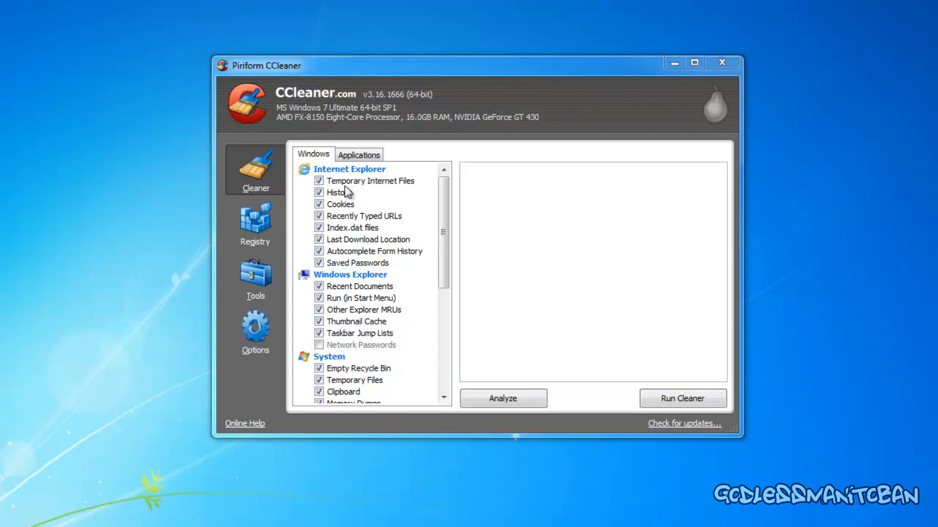
pyautogui.moveTo(346, 204)
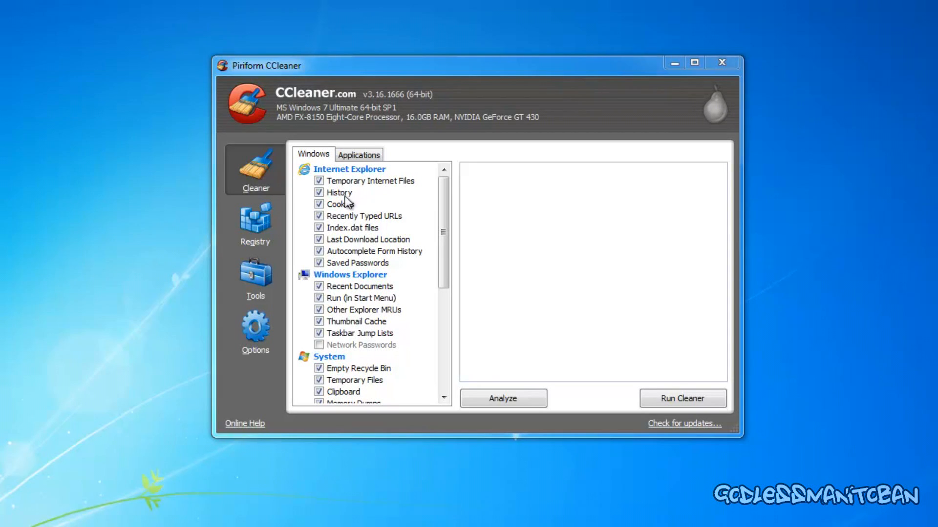
pyautogui.moveTo(358, 229)
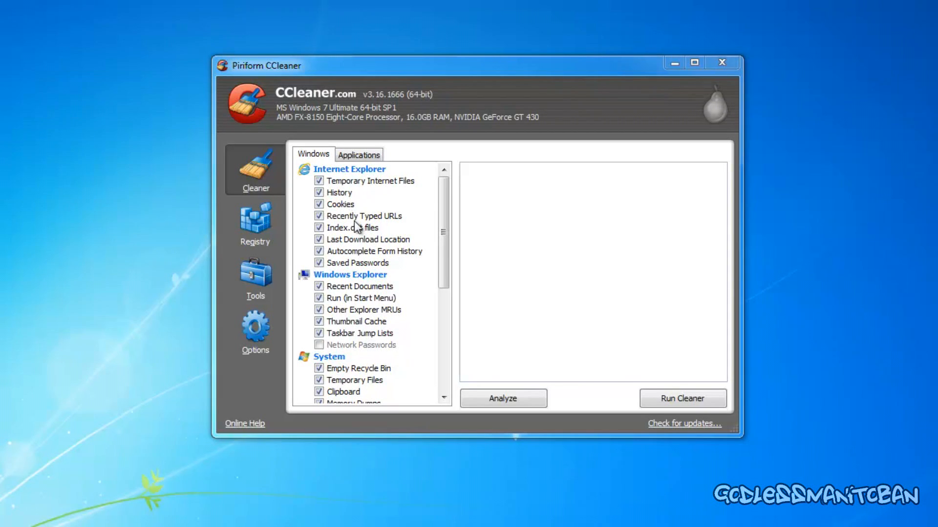
pyautogui.moveTo(374, 240)
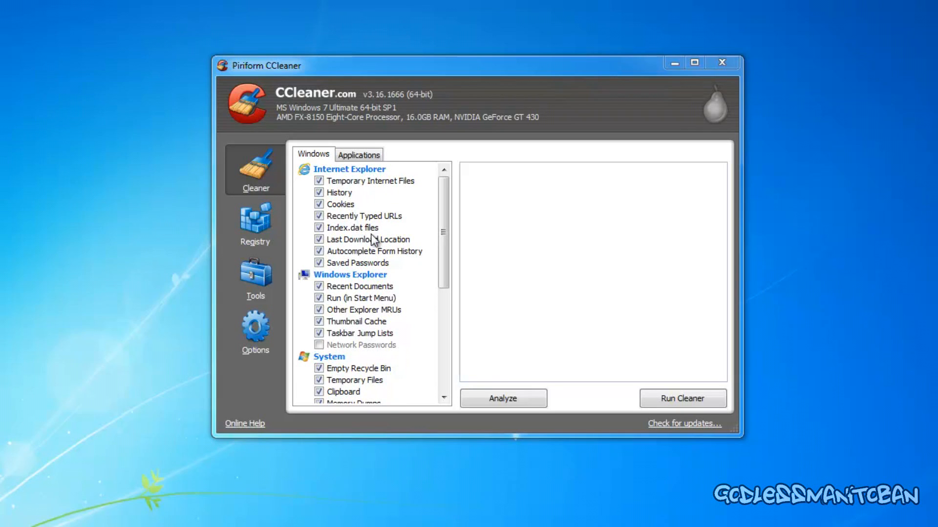
pyautogui.moveTo(369, 248)
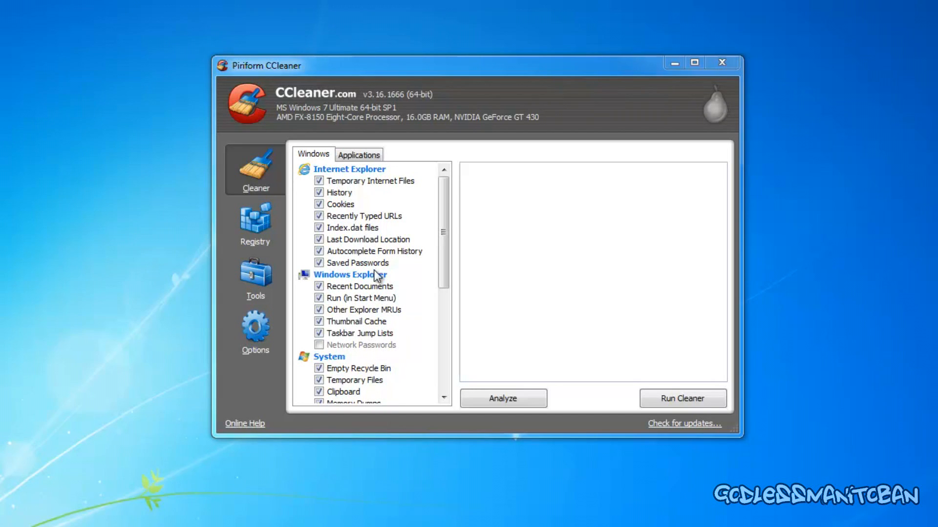
# Switch CCleaner's Cleaner to the Applications list showing the Firefox/Mozilla items
pyautogui.click(359, 153)
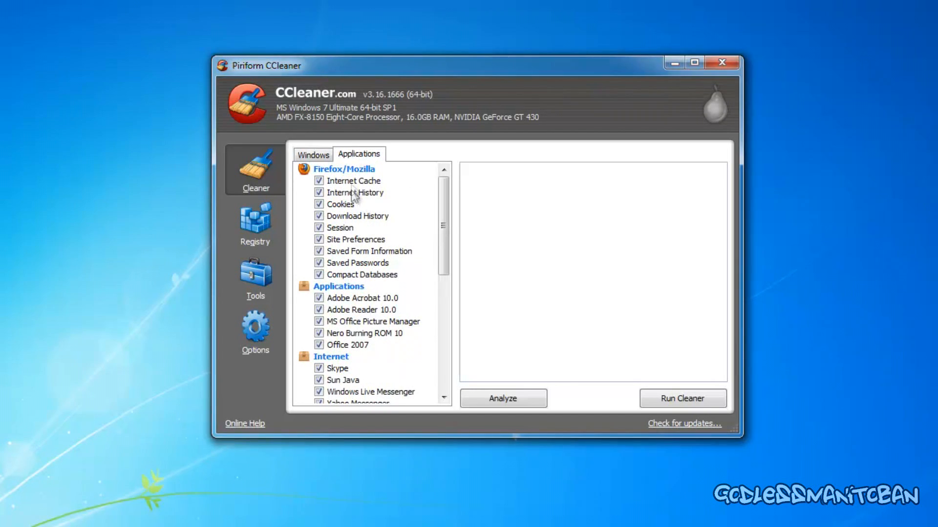
pyautogui.moveTo(358, 242)
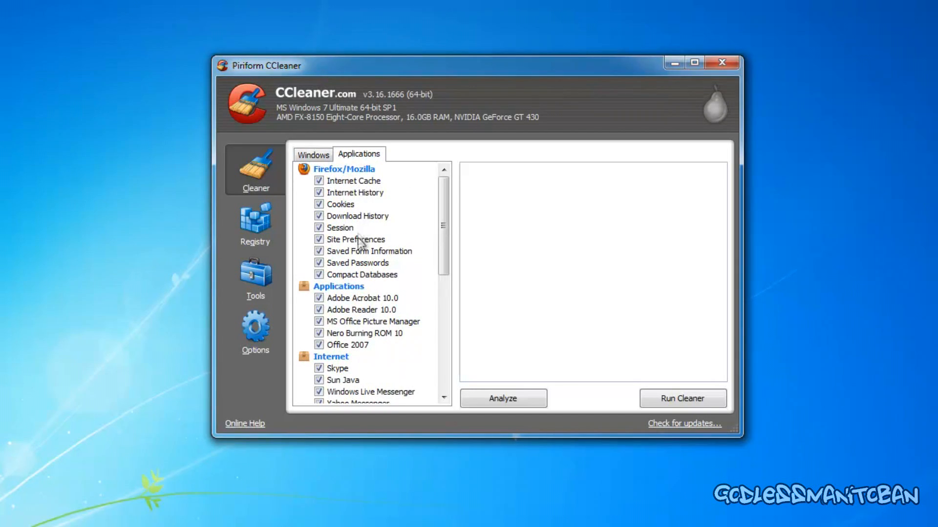
pyautogui.moveTo(353, 193)
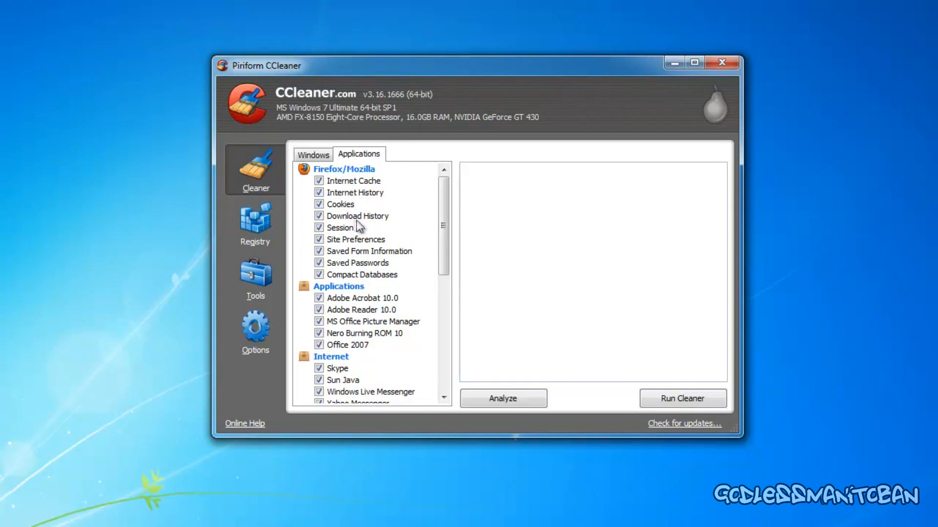
pyautogui.moveTo(362, 258)
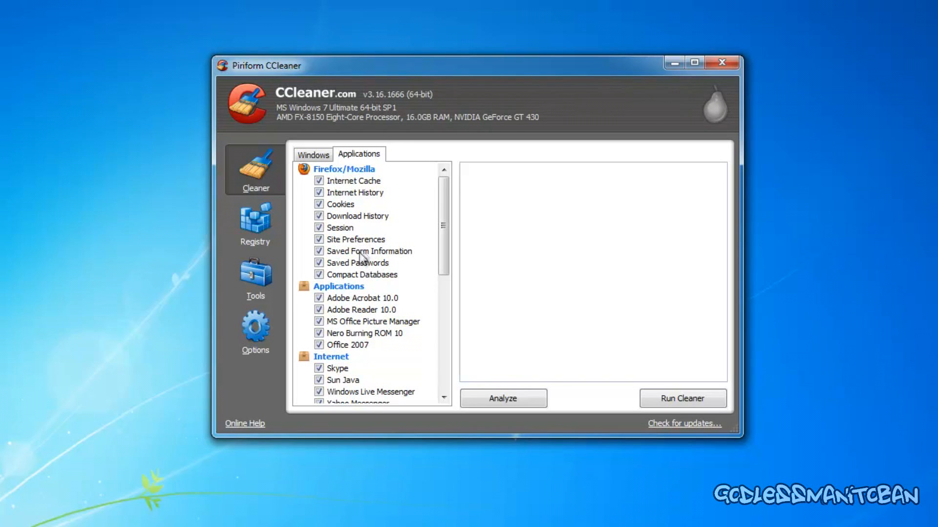
pyautogui.moveTo(364, 277)
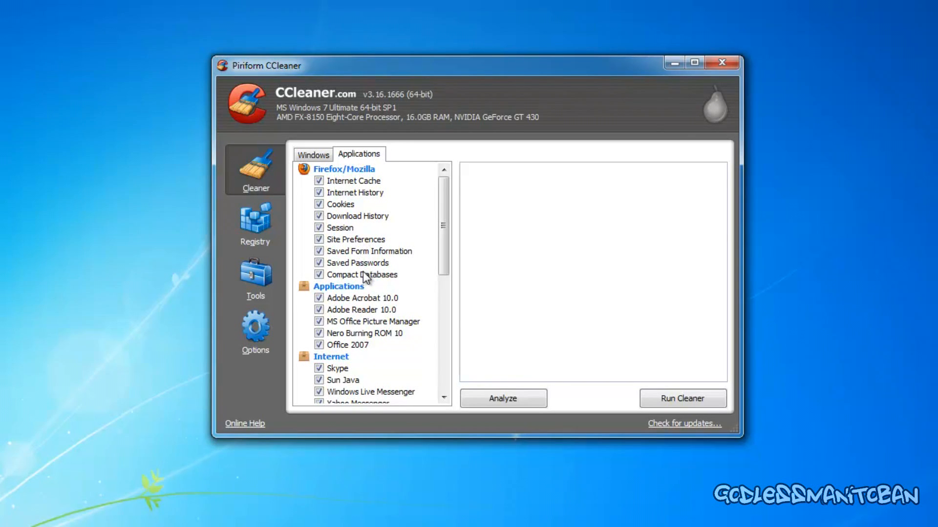
pyautogui.moveTo(375, 285)
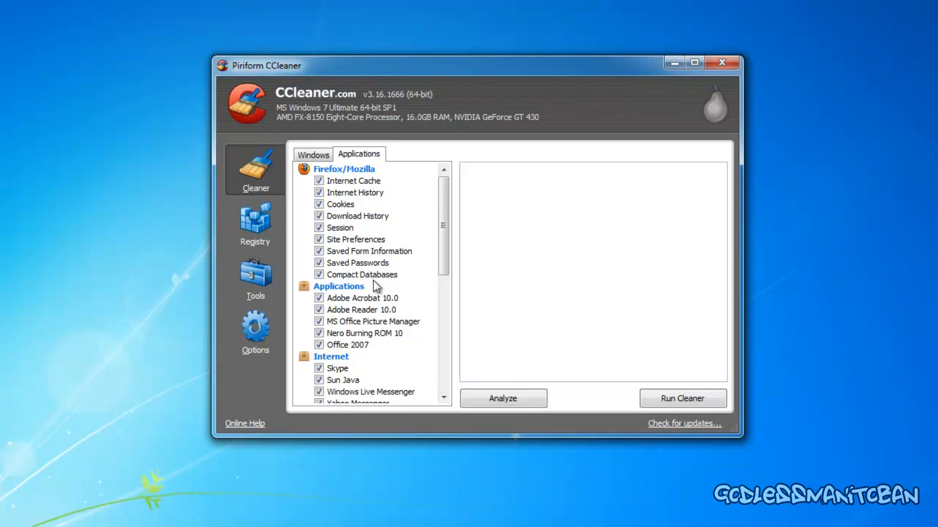
pyautogui.moveTo(388, 276)
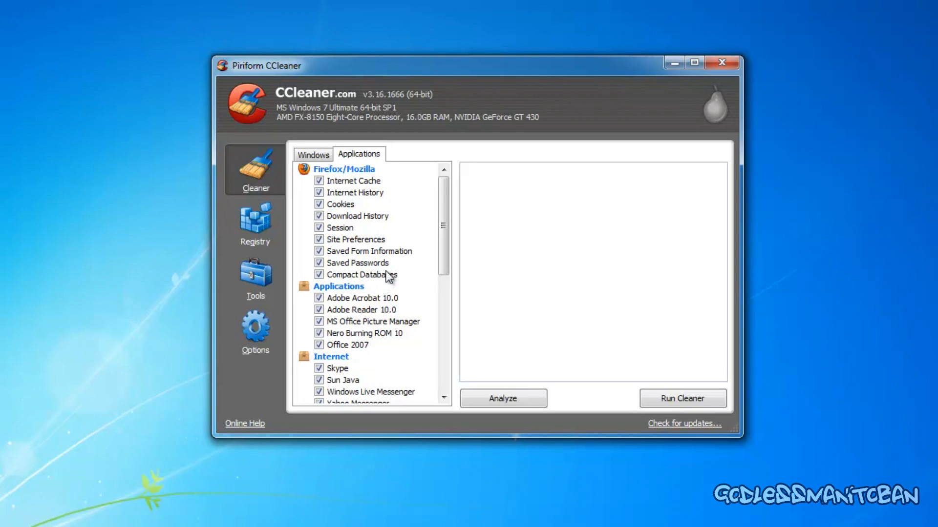